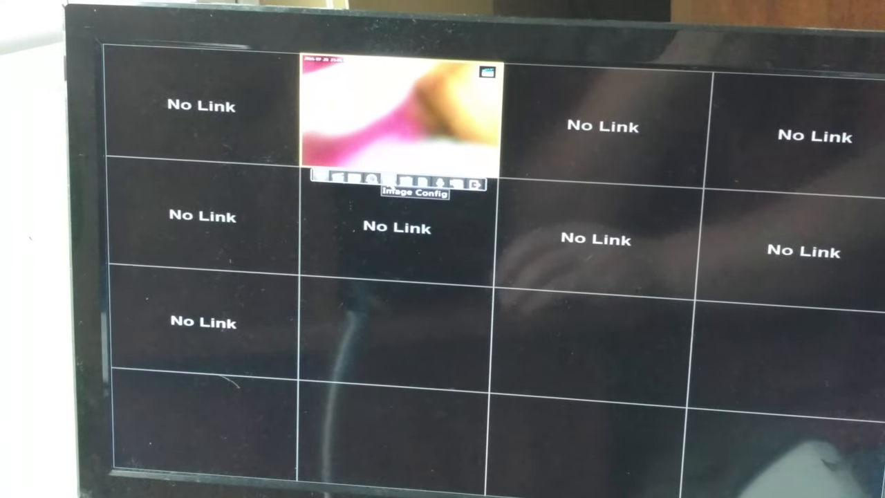
Step: Set the live channel's saturation to 122 with brightness 120 and contrast 130, and apply
{"action": "left_click", "coordinate": [414, 182]}
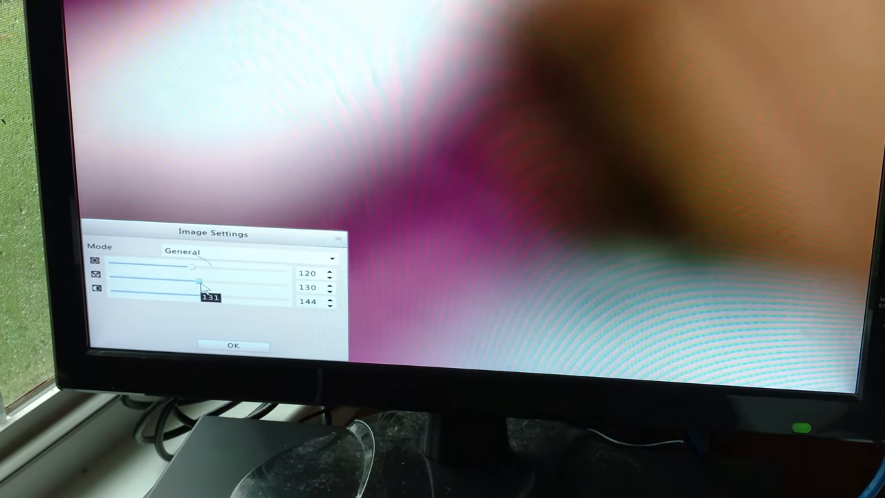
{"action": "left_click_drag", "start_coordinate": [205, 301], "coordinate": [280, 302]}
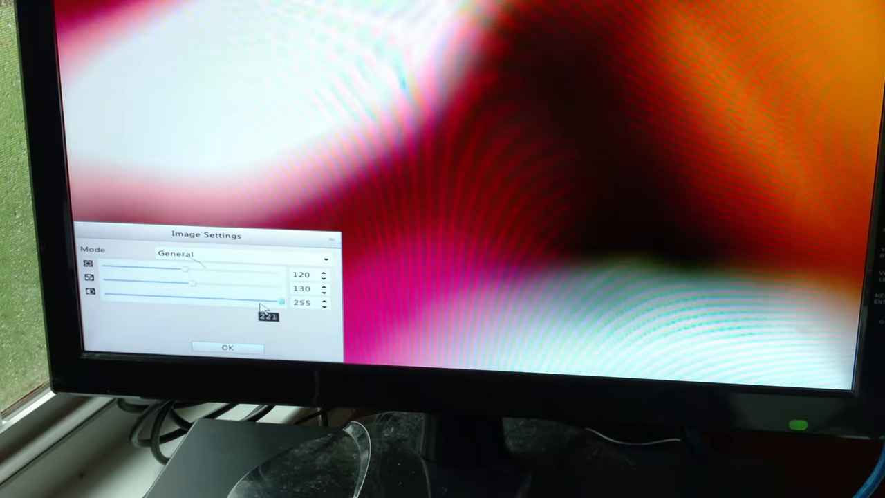
{"action": "left_click_drag", "start_coordinate": [280, 301], "coordinate": [149, 296]}
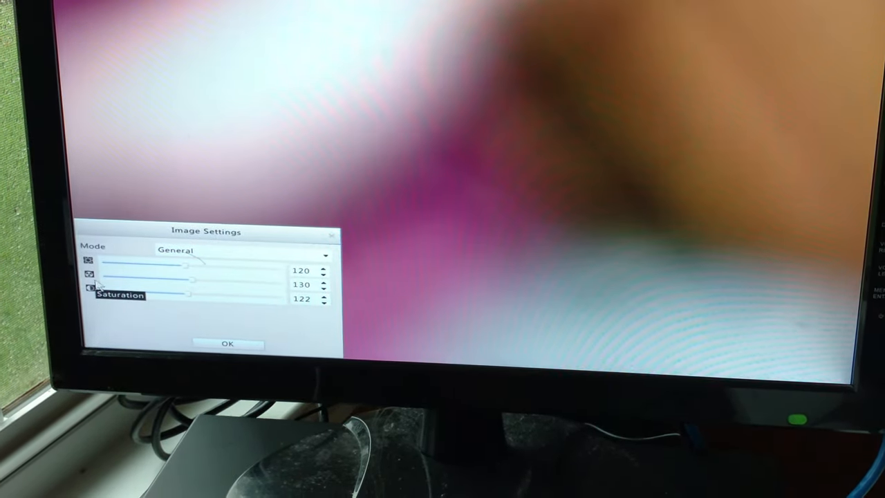
{"action": "left_click", "coordinate": [227, 344]}
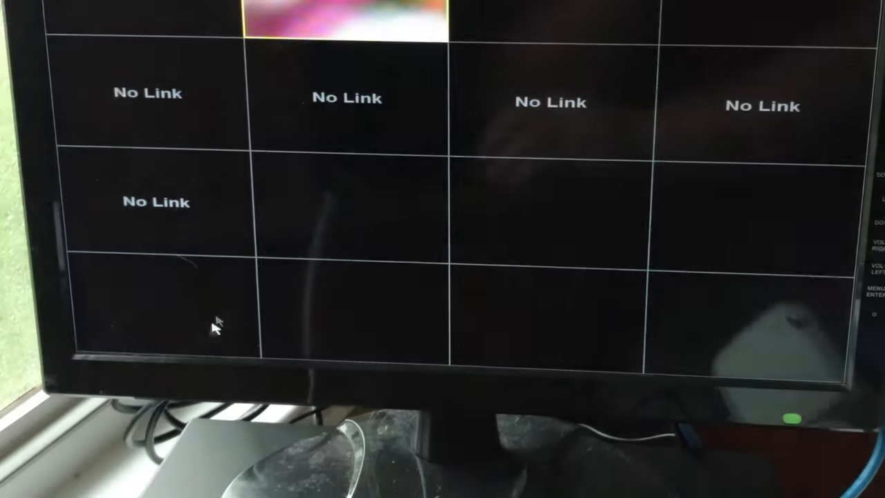